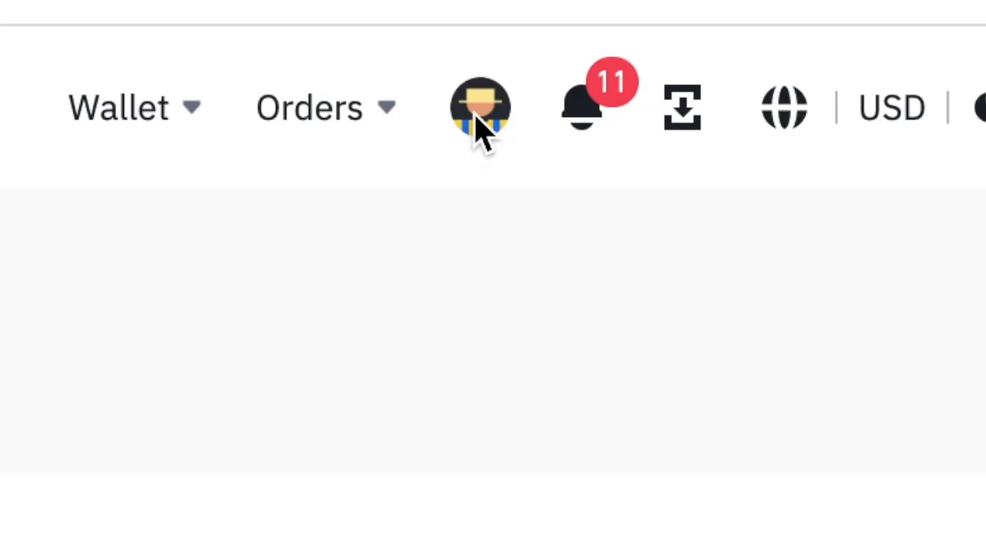
Open the account dropdown from the profile avatar in the top bar.
{"action": "left_click", "coordinate": [480, 108]}
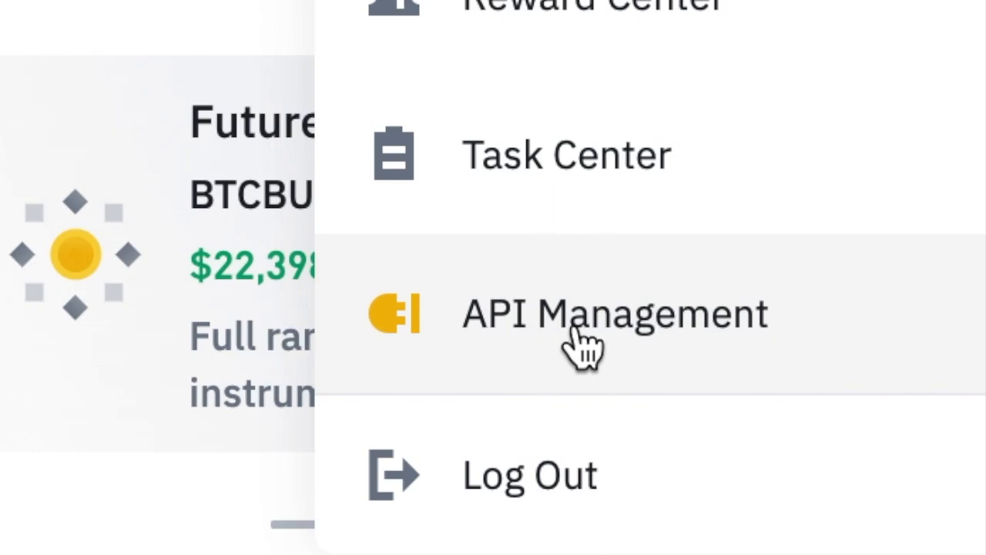
Go to API Management from the account dropdown.
{"action": "left_click", "coordinate": [614, 314]}
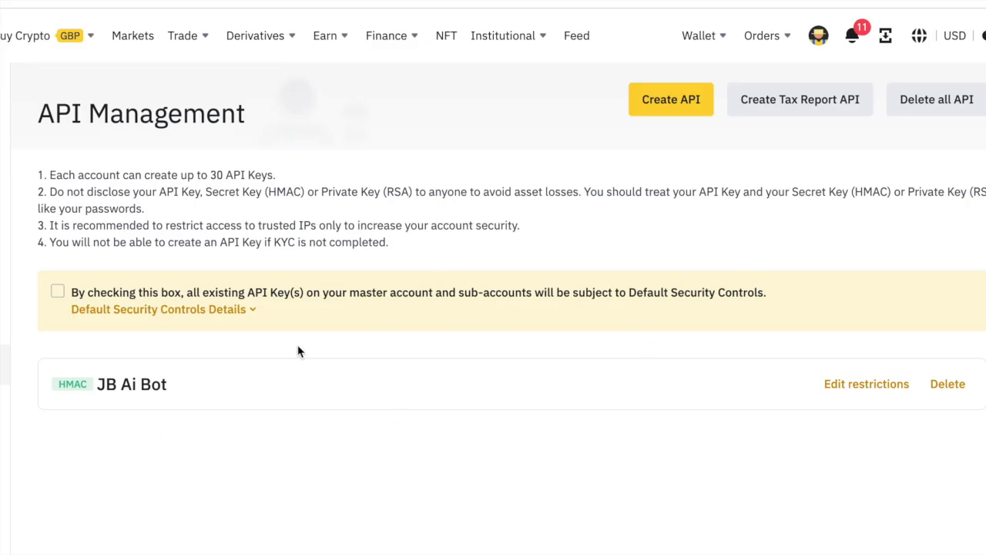
{"action": "mouse_move", "coordinate": [142, 400]}
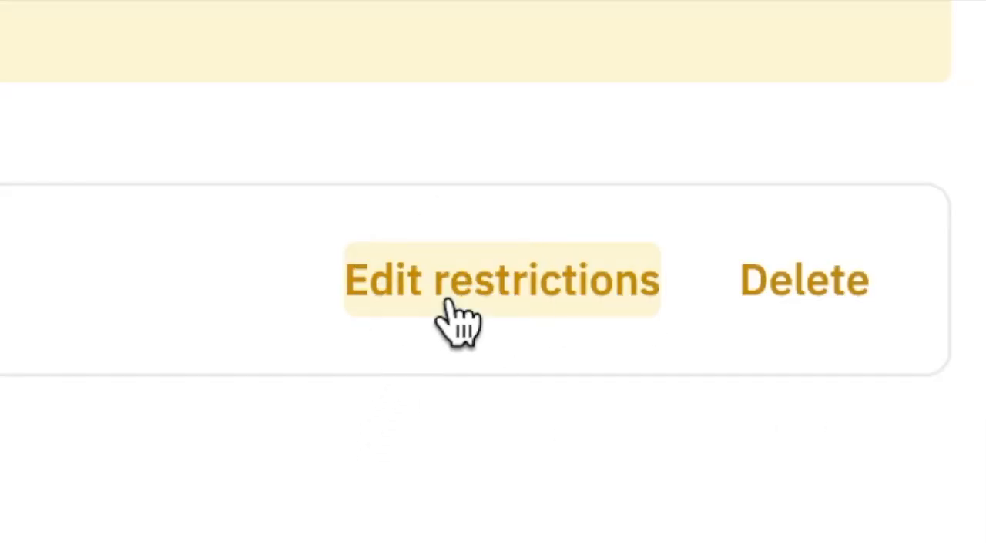
Edit the JB Ai Bot key's restrictions to allow trusted IP 165.232.108.164 only.
{"action": "left_click", "coordinate": [501, 280]}
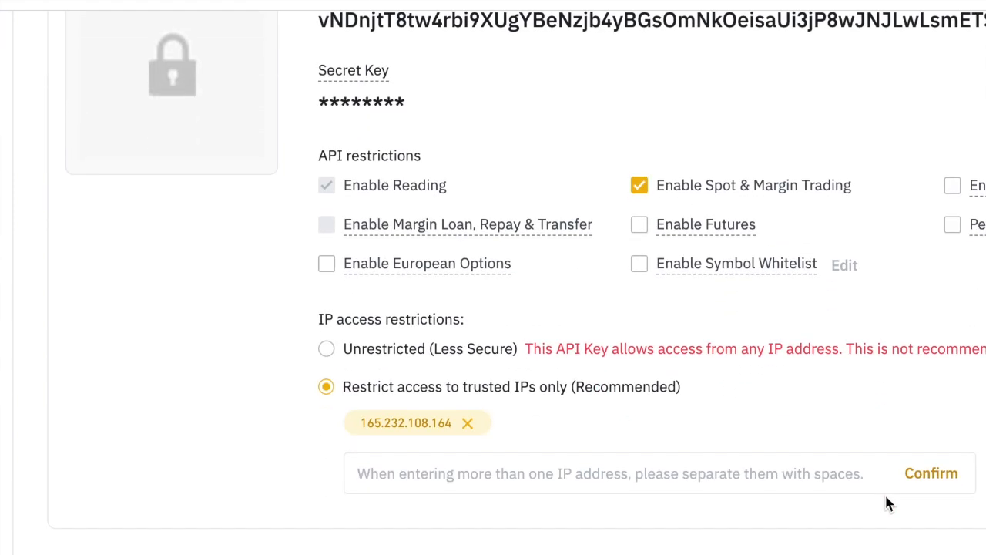
{"action": "left_click", "coordinate": [326, 348]}
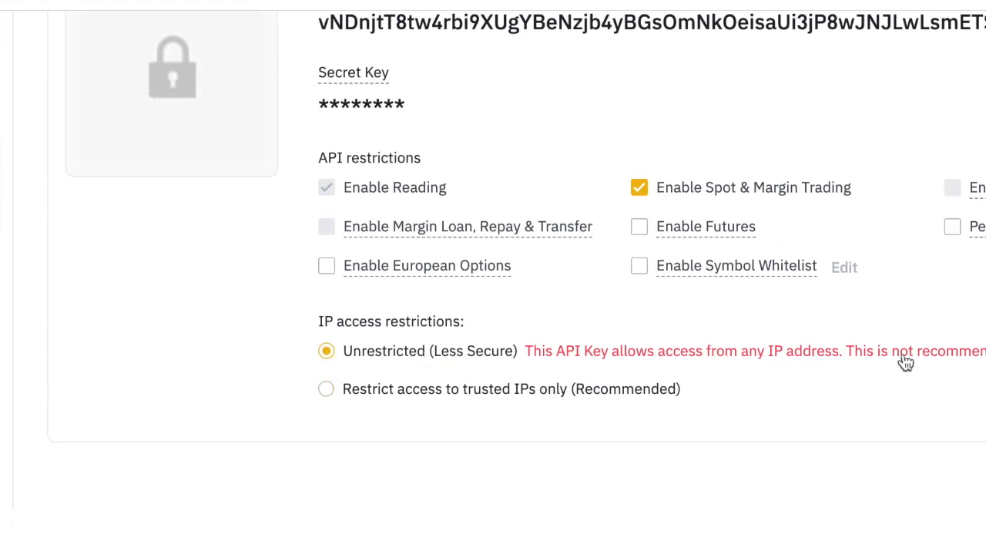
{"action": "left_click", "coordinate": [326, 388]}
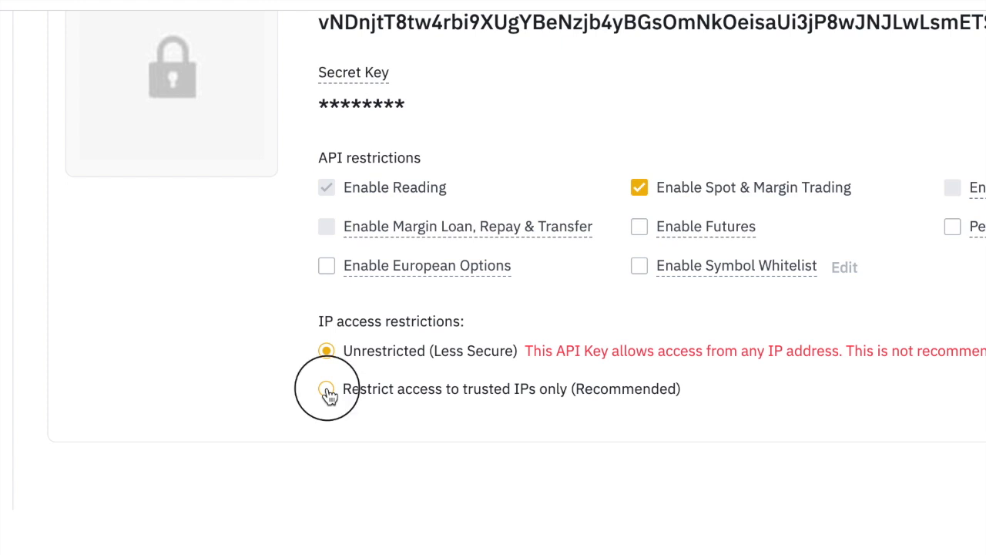
{"action": "left_click", "coordinate": [326, 389]}
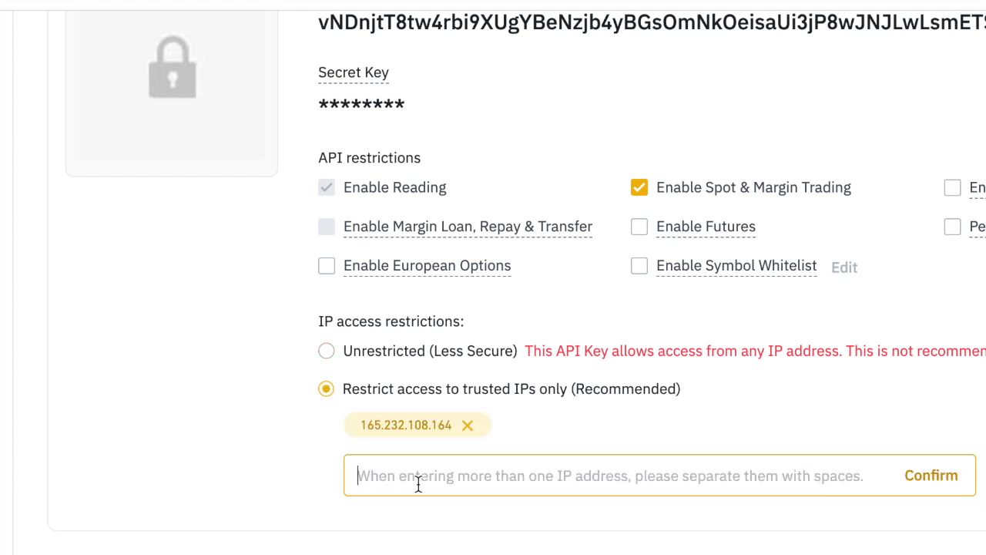
{"action": "mouse_move", "coordinate": [419, 475]}
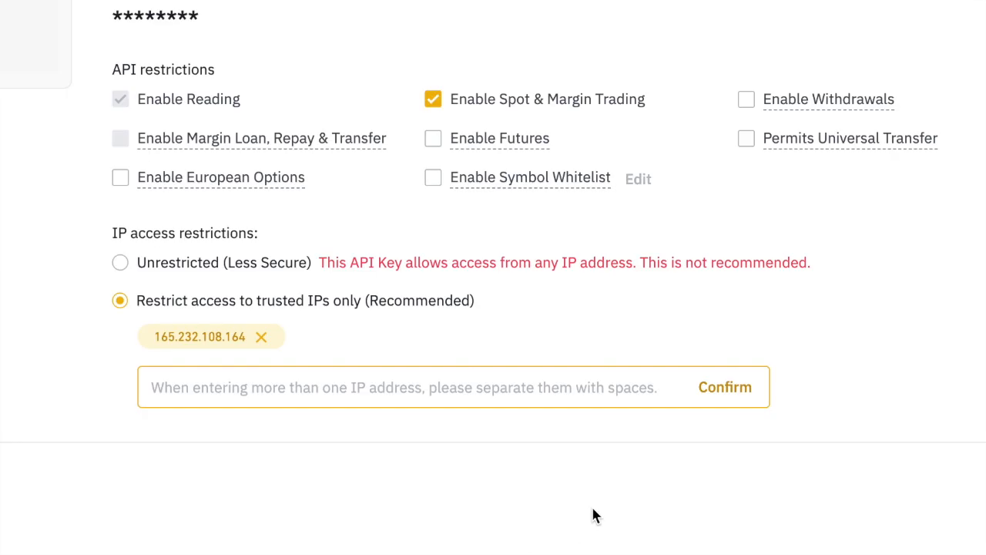
{"action": "mouse_move", "coordinate": [723, 392]}
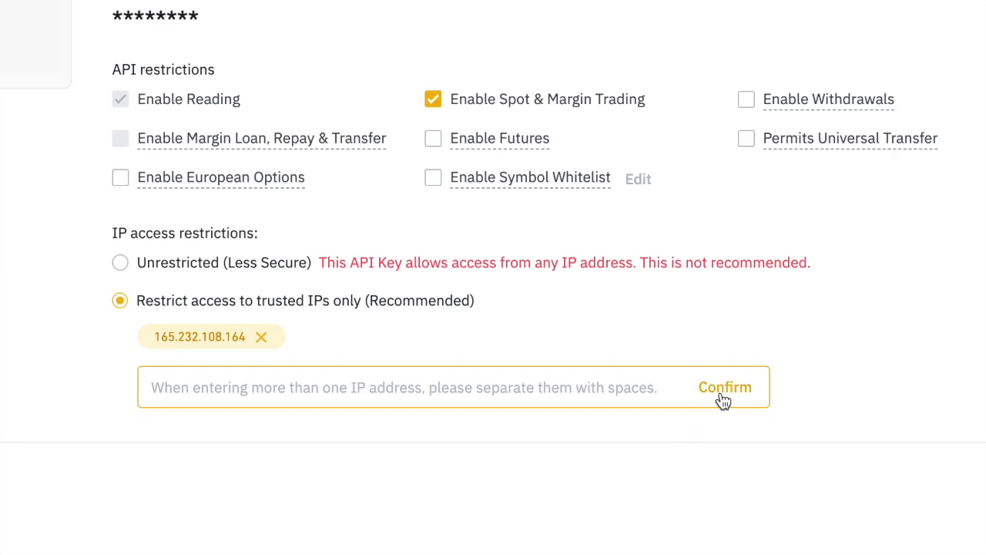